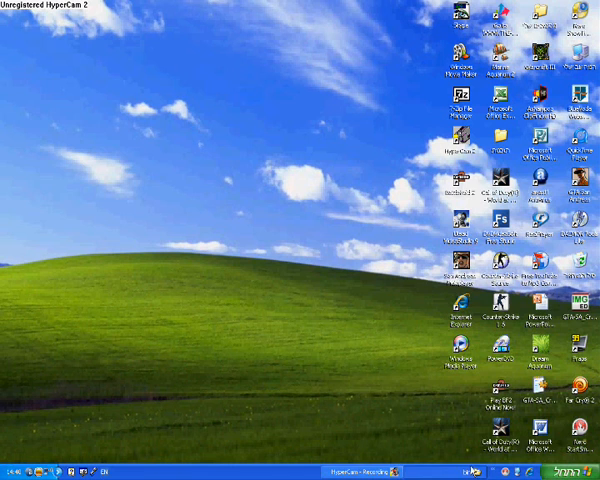
Step: Open the Program Files folder in Windows Explorer
{"action": "left_click", "coordinate": [575, 470]}
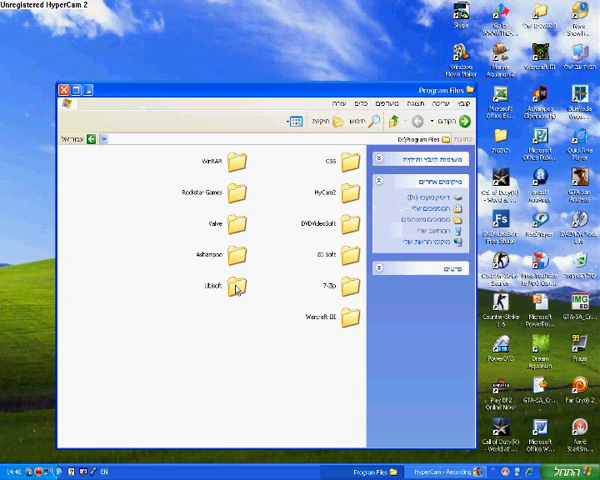
Step: Open the Ubisoft games folder to launch the Far Cry 2 Map Editor
{"action": "double_click", "coordinate": [237, 288]}
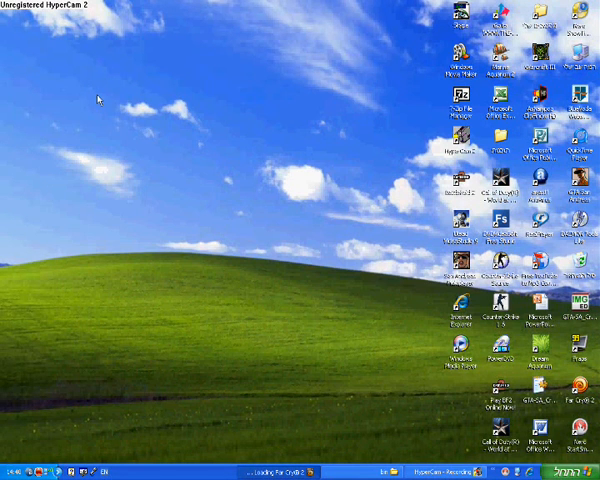
{"action": "mouse_move", "coordinate": [233, 308]}
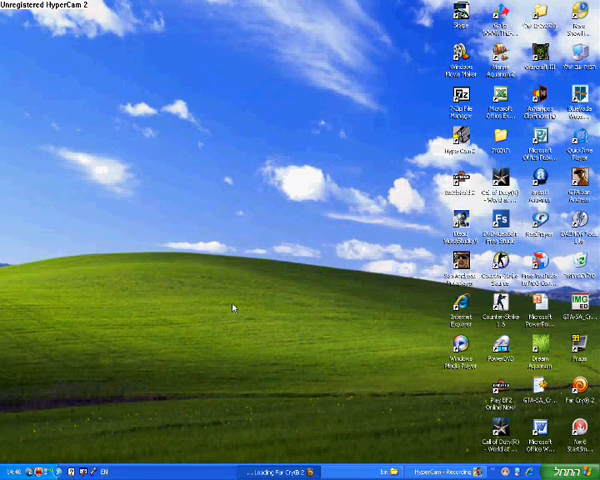
{"action": "mouse_move", "coordinate": [329, 313]}
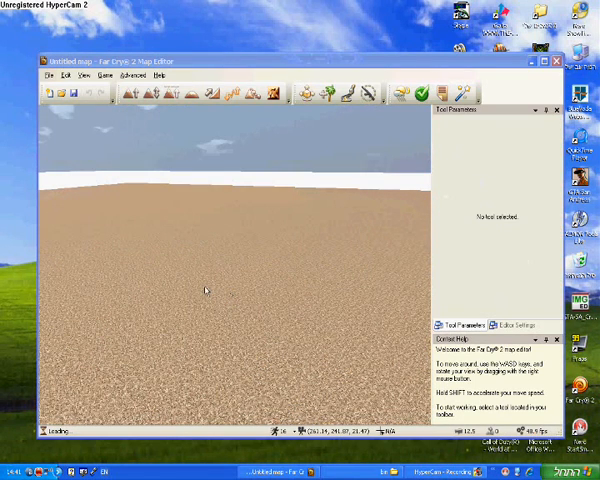
Step: Raise and smooth a terrain mound, then select the Terrain Noise tool
{"action": "left_click", "coordinate": [167, 92]}
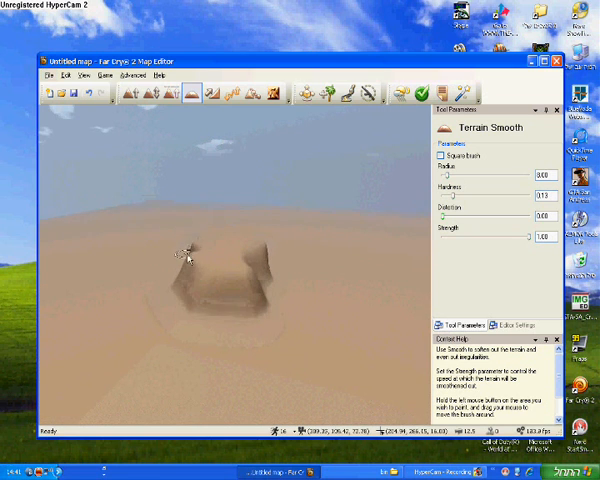
{"action": "left_click", "coordinate": [252, 93]}
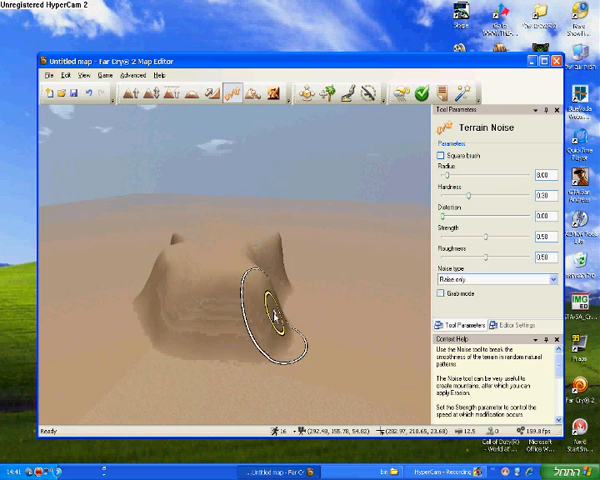
Step: Roughen the mound into several irregular peaks with a tall central one
{"action": "left_click", "coordinate": [268, 90]}
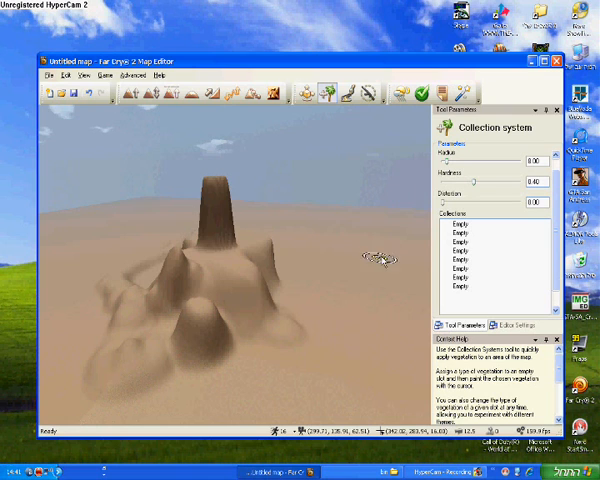
{"action": "mouse_move", "coordinate": [450, 262]}
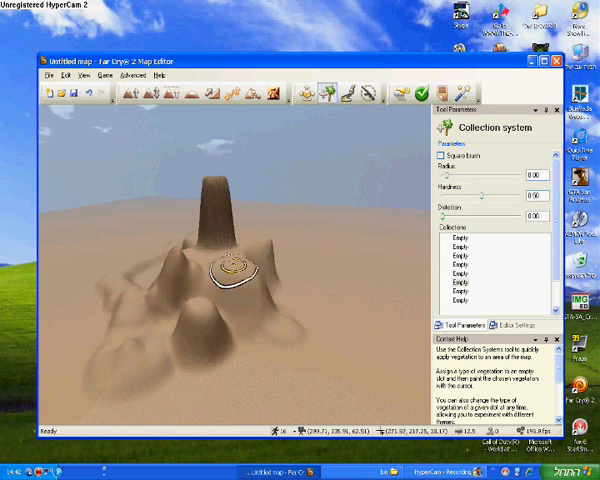
Step: Activate the Roads tool and assign Savannah Offroad to the first road slot
{"action": "left_click", "coordinate": [313, 92]}
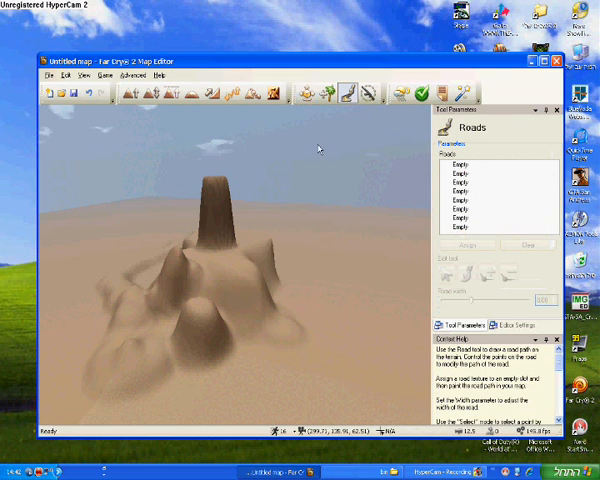
{"action": "left_click", "coordinate": [466, 245]}
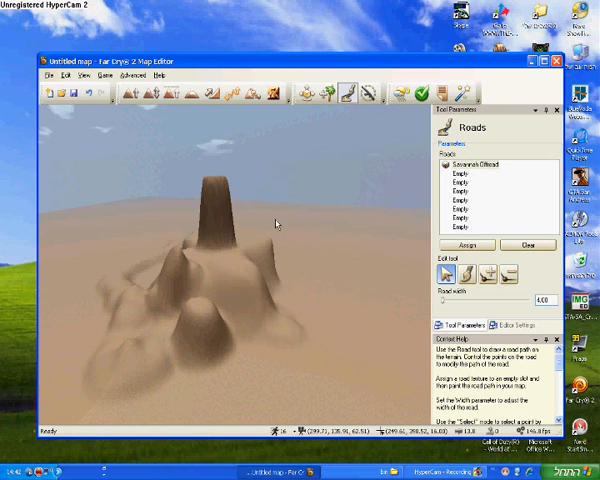
{"action": "mouse_move", "coordinate": [195, 135]}
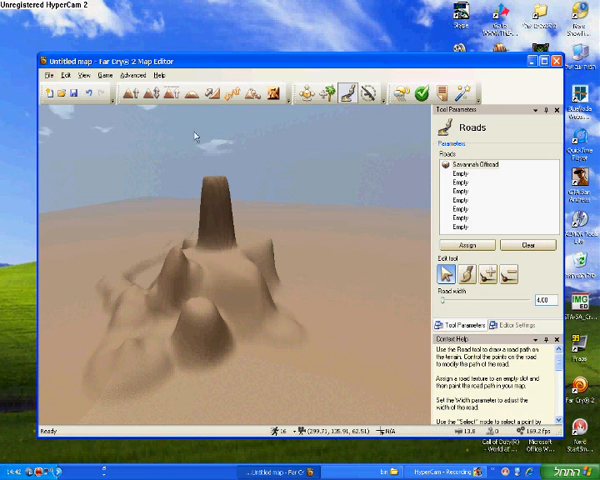